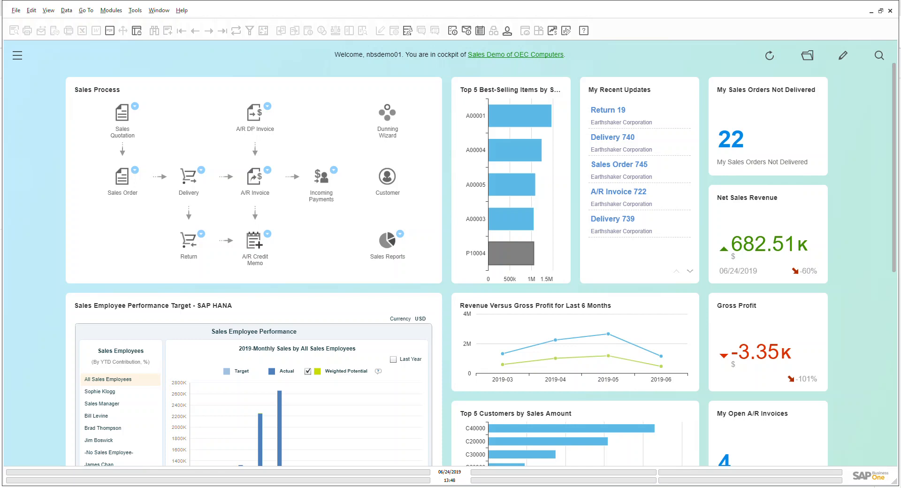
mouse_move(17, 55)
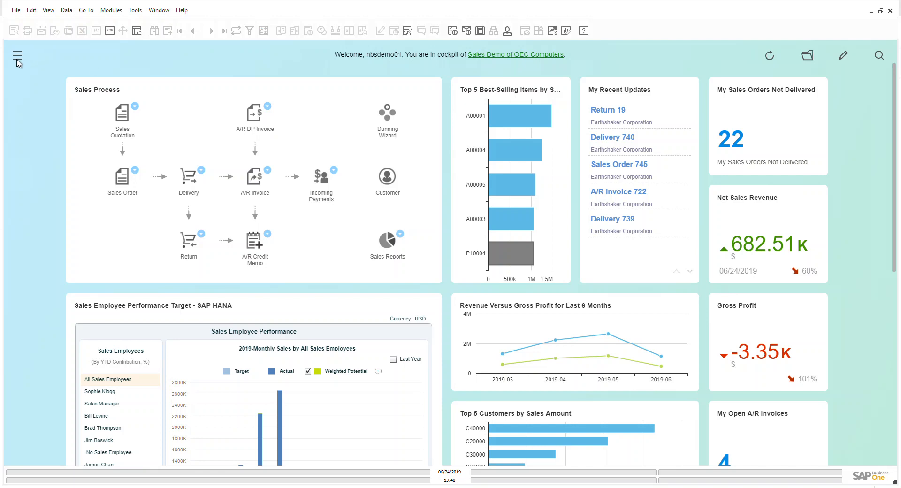
Expand Sales - A/R in the modules panel and open its Sales Reports folder.
left_click(17, 56)
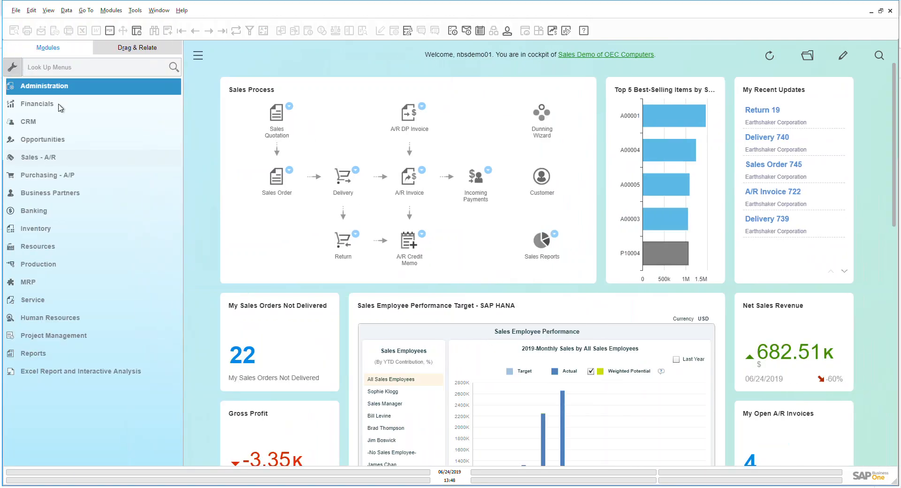
left_click(38, 157)
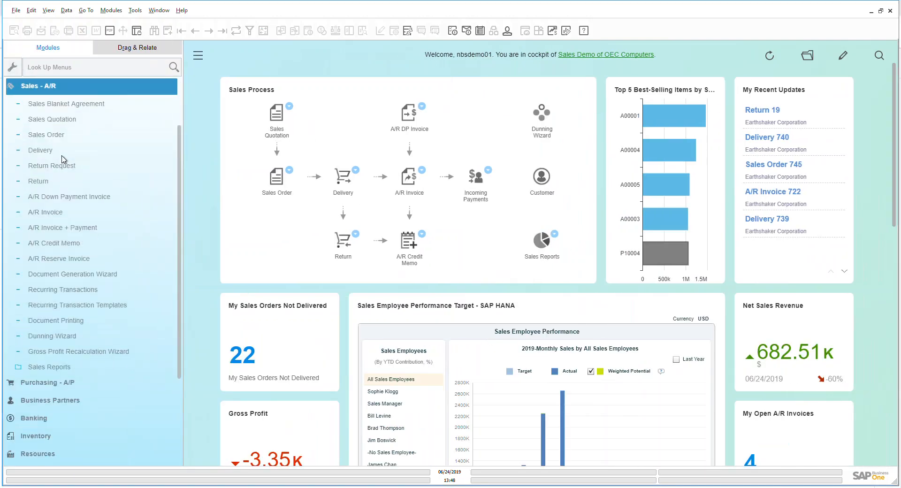
left_click(40, 150)
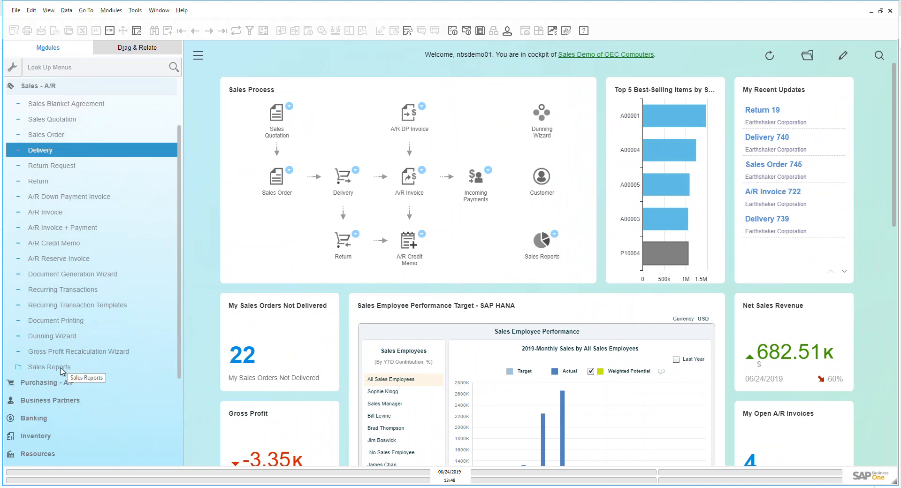
left_click(49, 367)
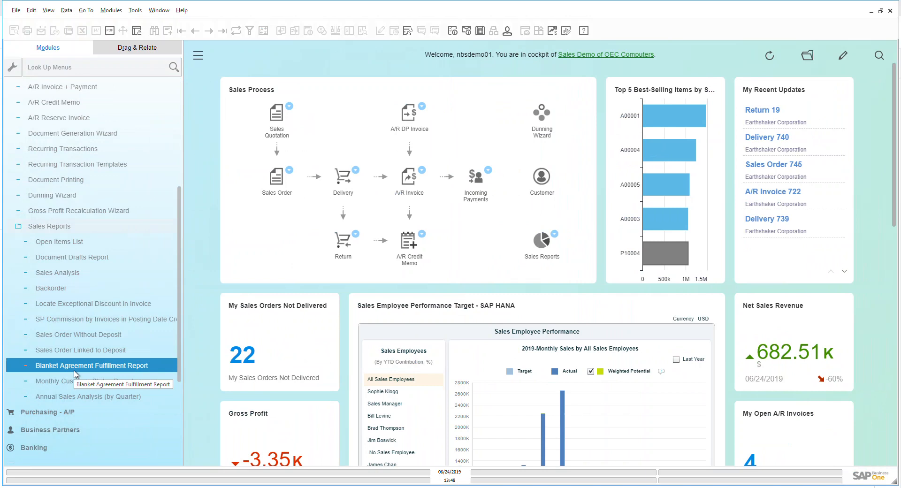
mouse_move(67, 283)
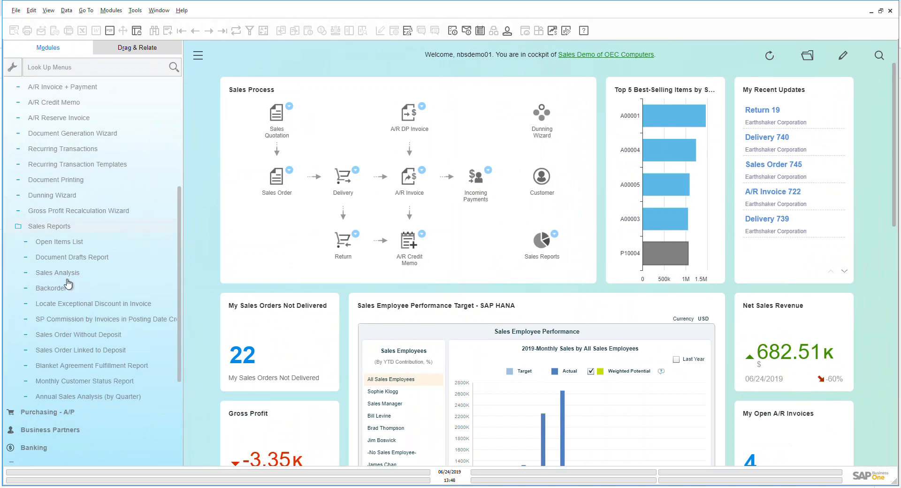
left_click(59, 241)
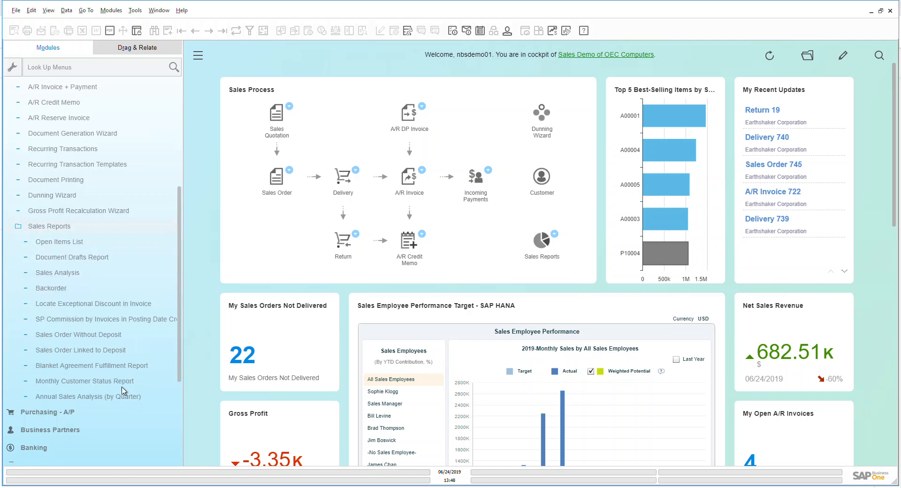
left_click(88, 395)
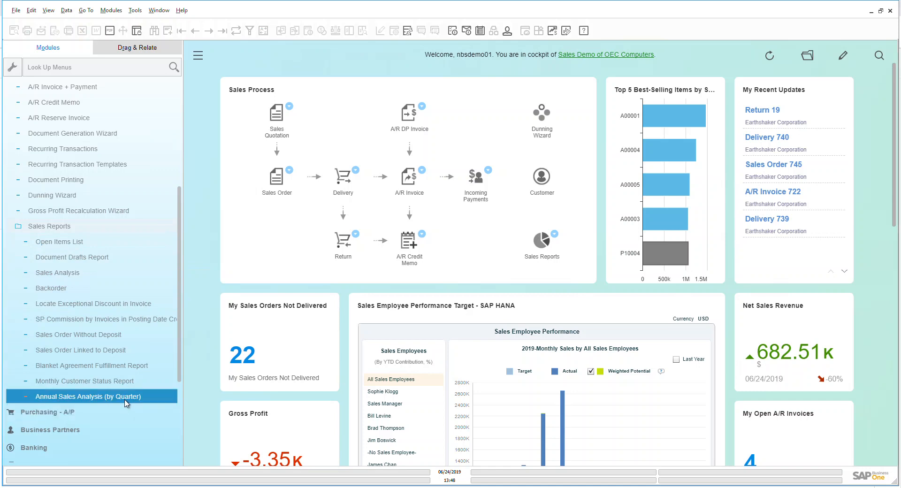
mouse_move(84, 298)
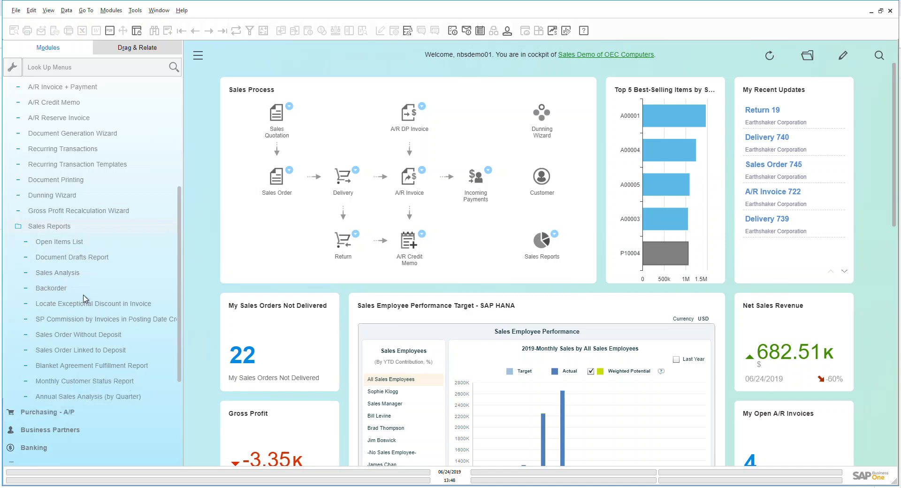
Open the Sales Analysis report criteria showing annual 2019 invoice settings.
left_click(57, 273)
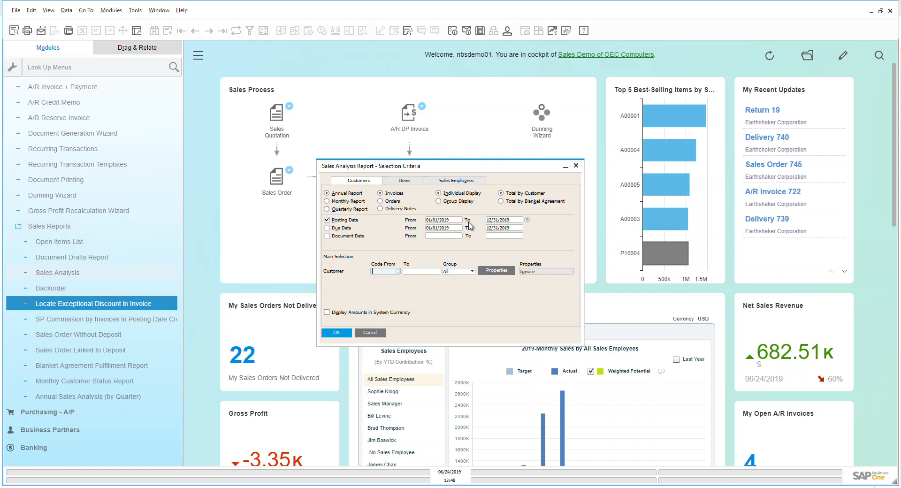
mouse_move(462, 243)
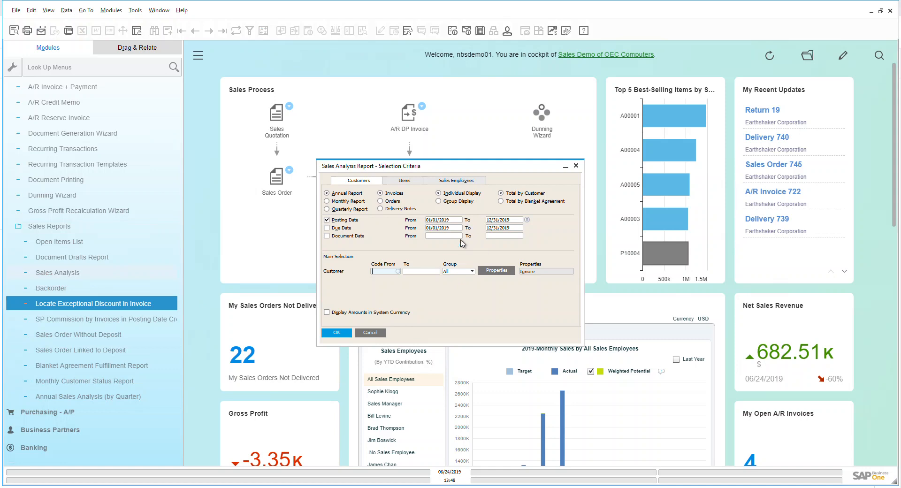
mouse_move(425, 171)
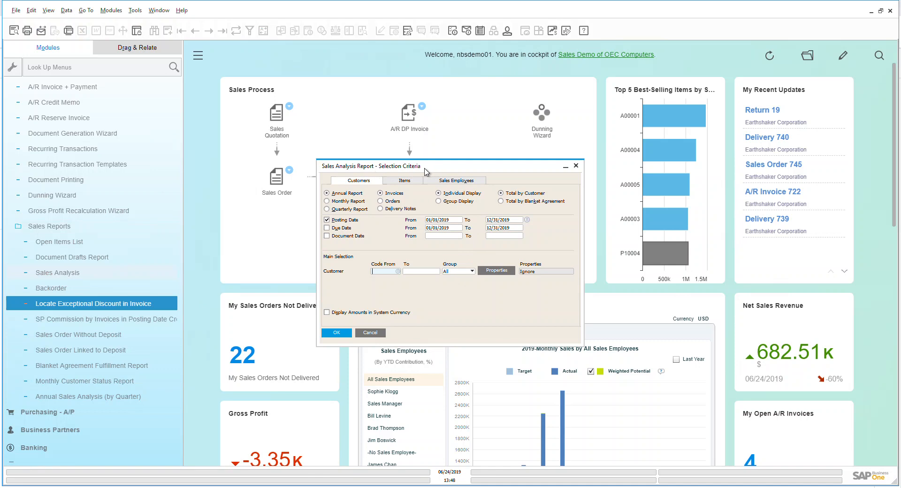
mouse_move(372, 190)
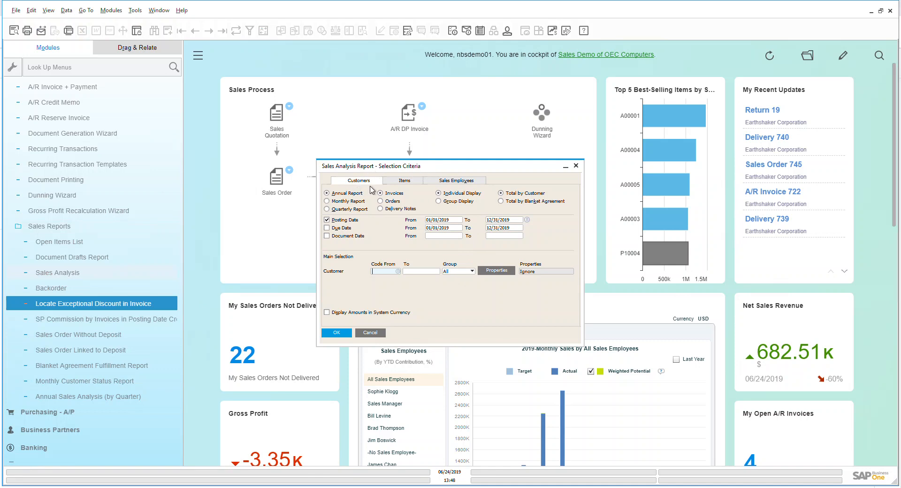
mouse_move(412, 189)
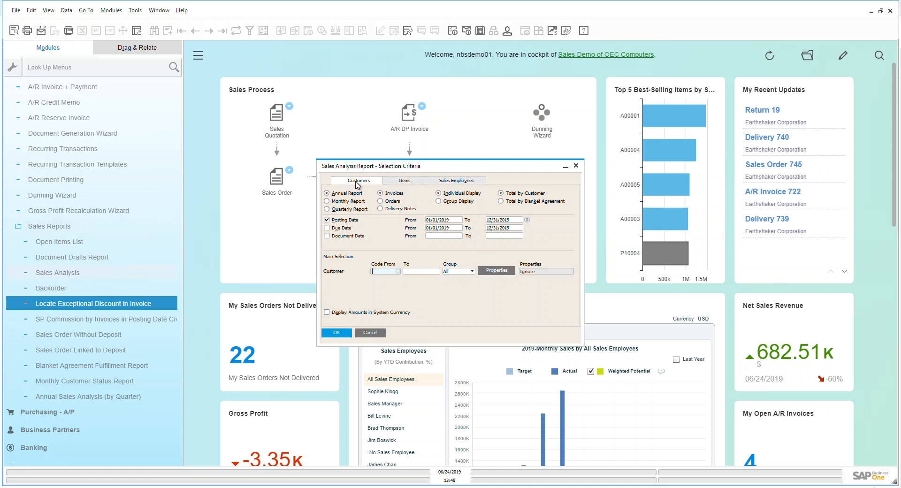
mouse_move(349, 212)
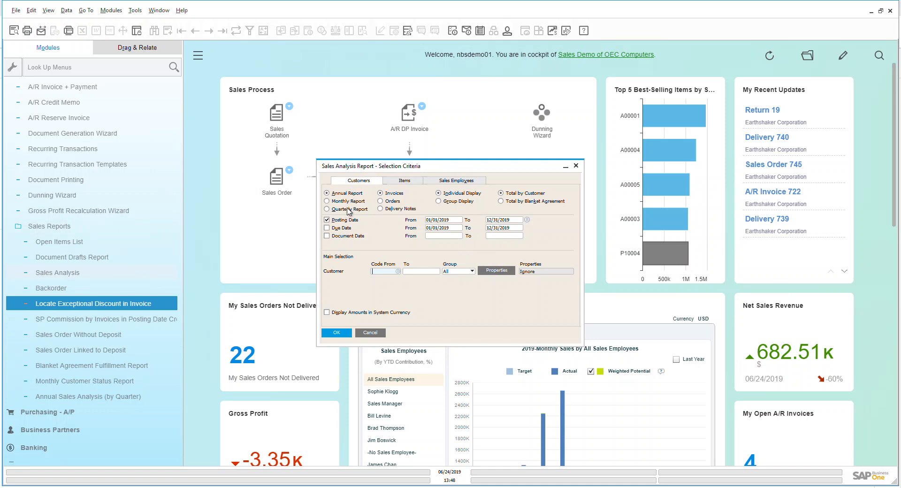
mouse_move(373, 211)
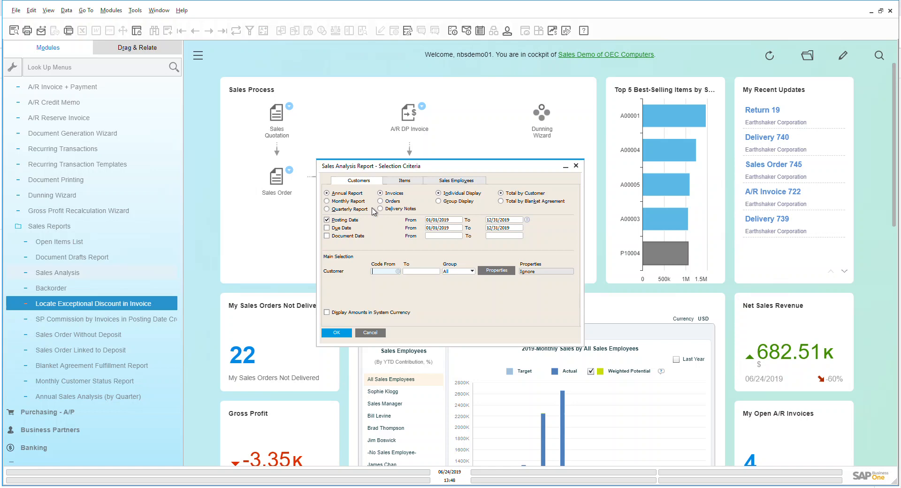
mouse_move(420, 206)
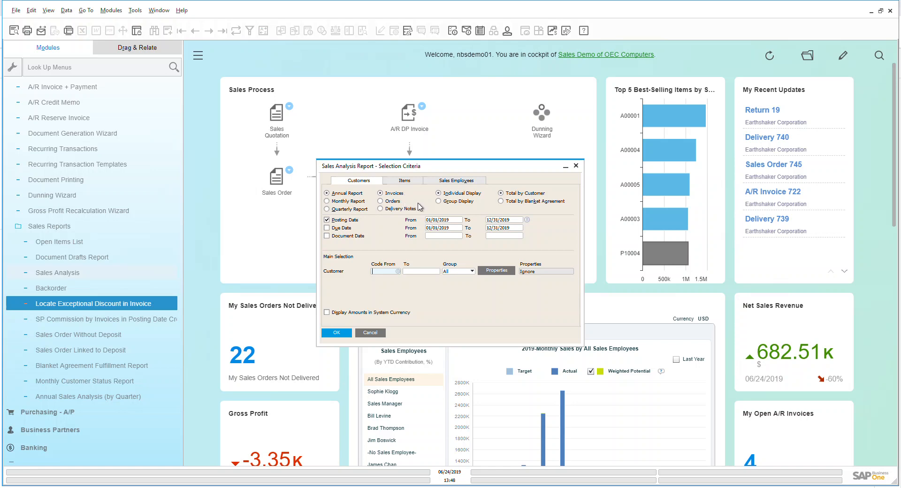
mouse_move(483, 193)
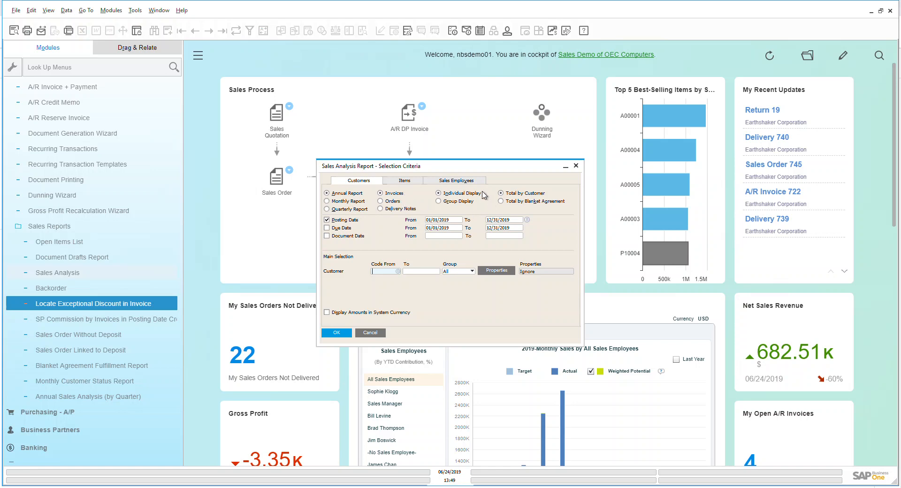
mouse_move(470, 216)
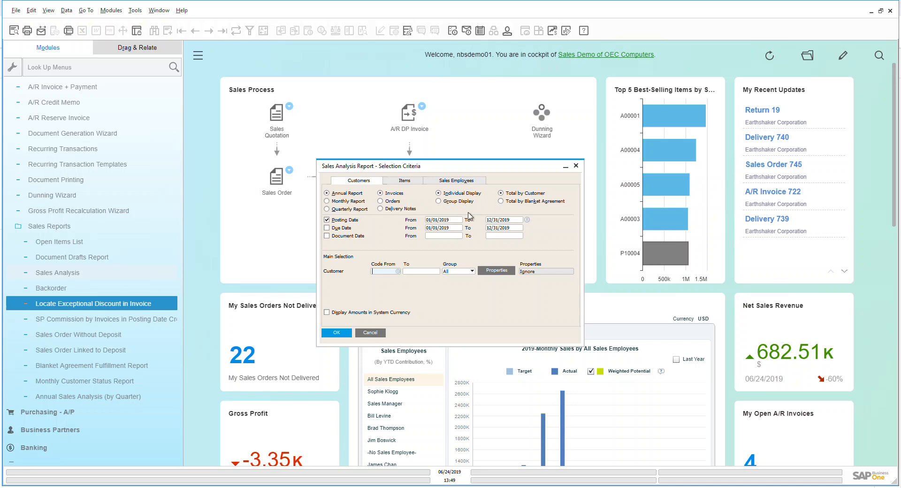
mouse_move(389, 241)
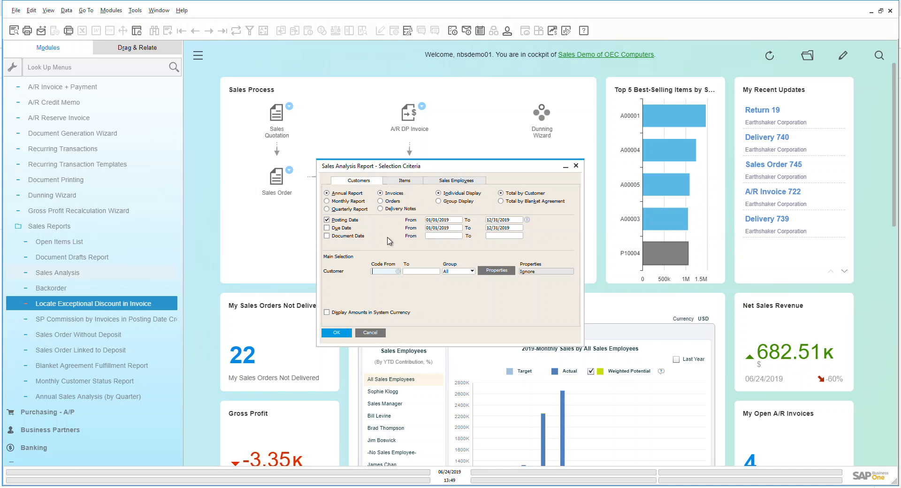
mouse_move(393, 248)
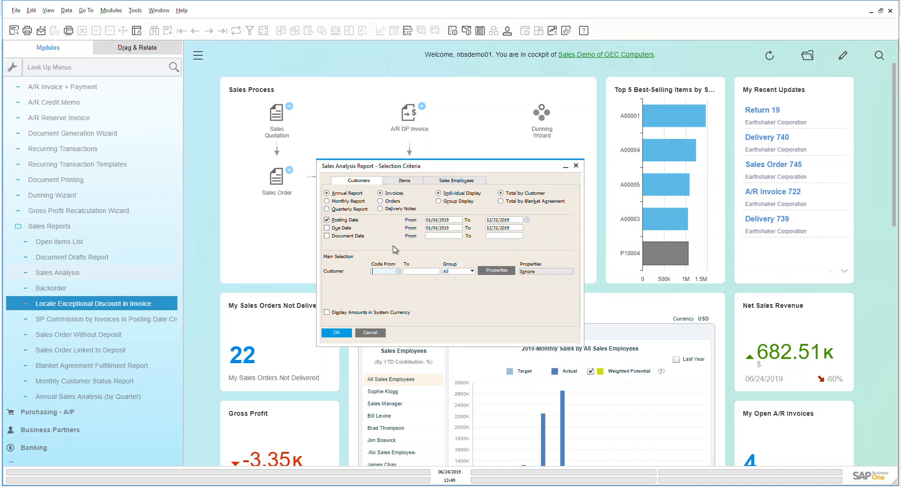
mouse_move(355, 280)
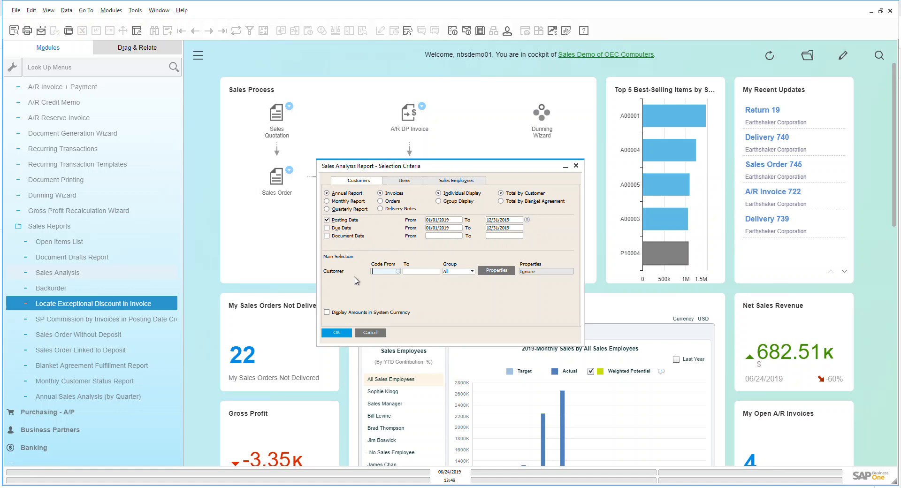
mouse_move(408, 186)
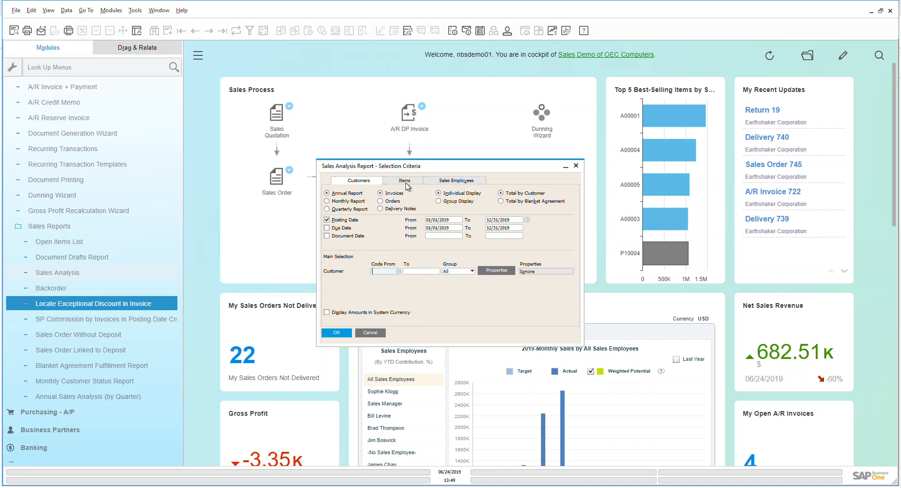
Check the Items and Sales Employees tabs, then run the annual 2019 invoice report by customer.
left_click(404, 181)
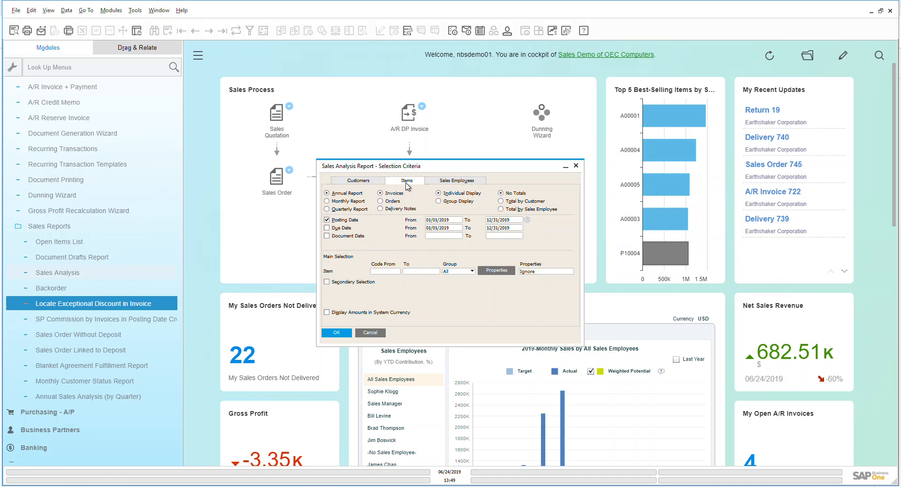
mouse_move(377, 259)
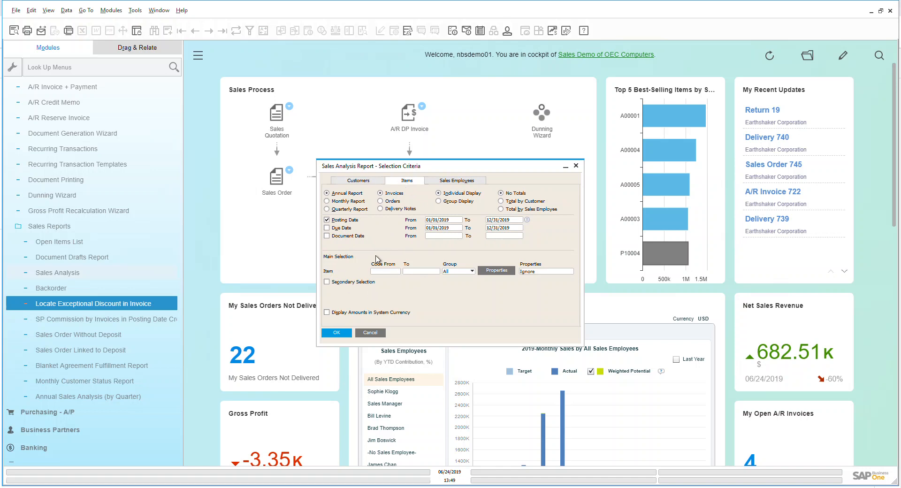
mouse_move(421, 255)
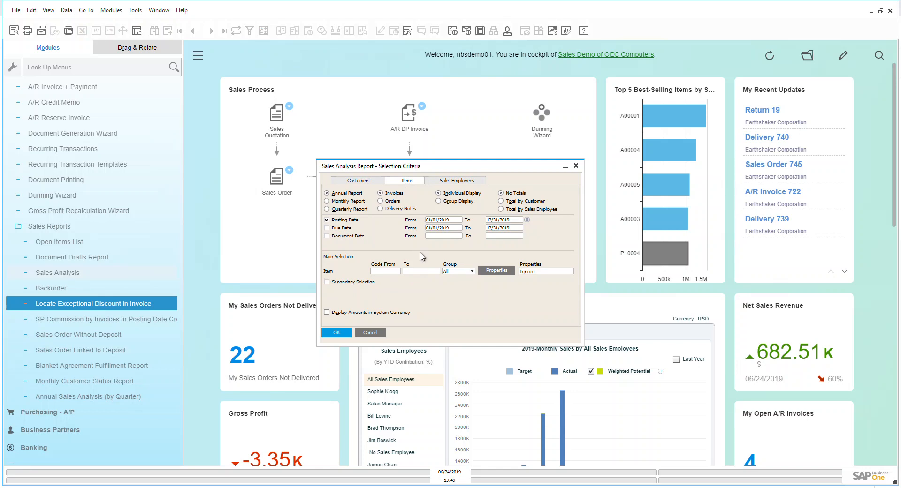
left_click(455, 180)
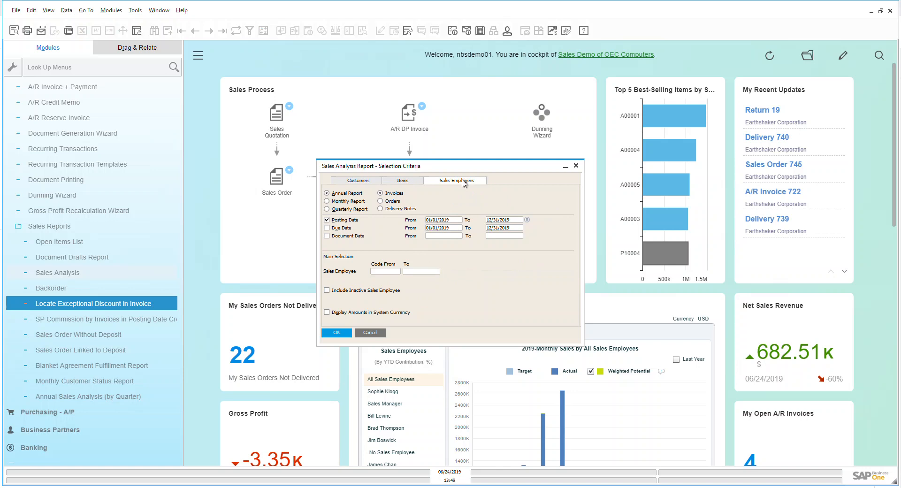
left_click(356, 179)
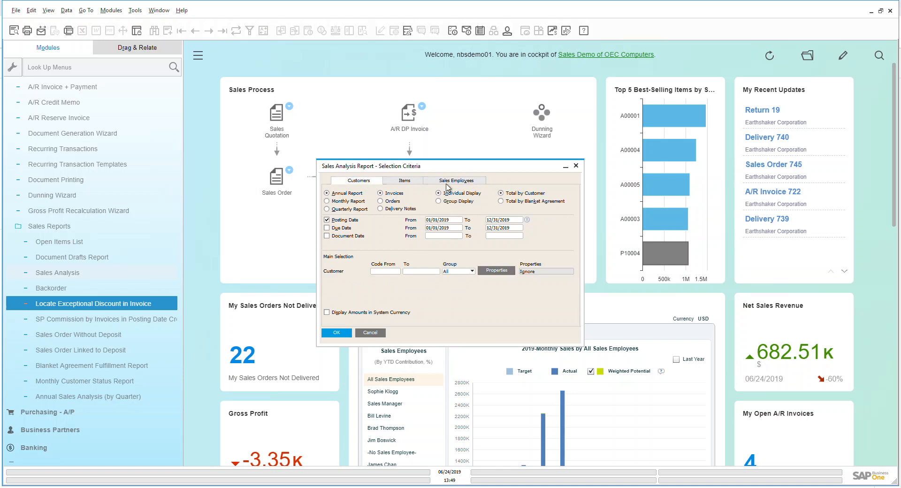
mouse_move(428, 188)
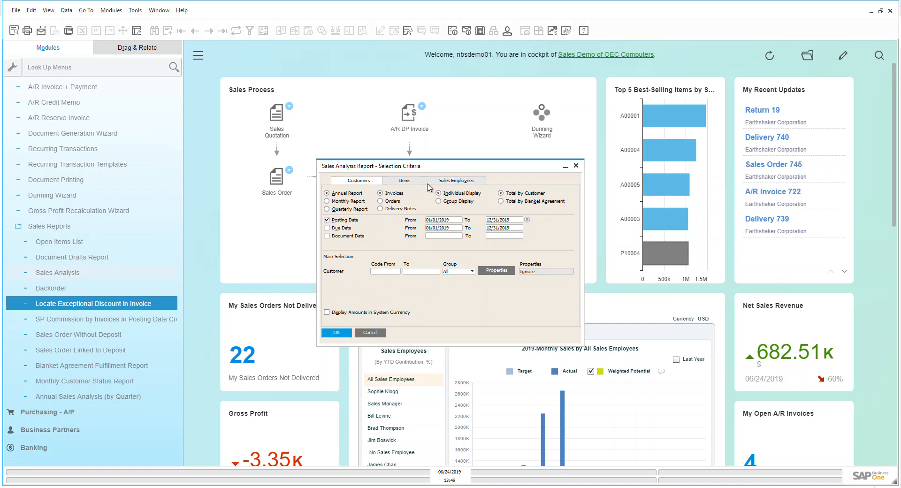
left_click(335, 333)
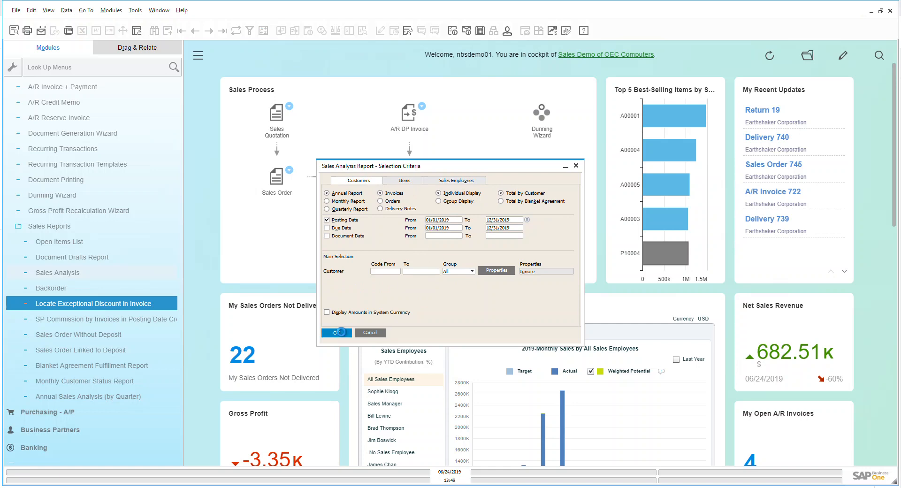
Maximize the annual Sales Analysis by Customer report listing eight customers' totals and gross profit.
left_click(336, 332)
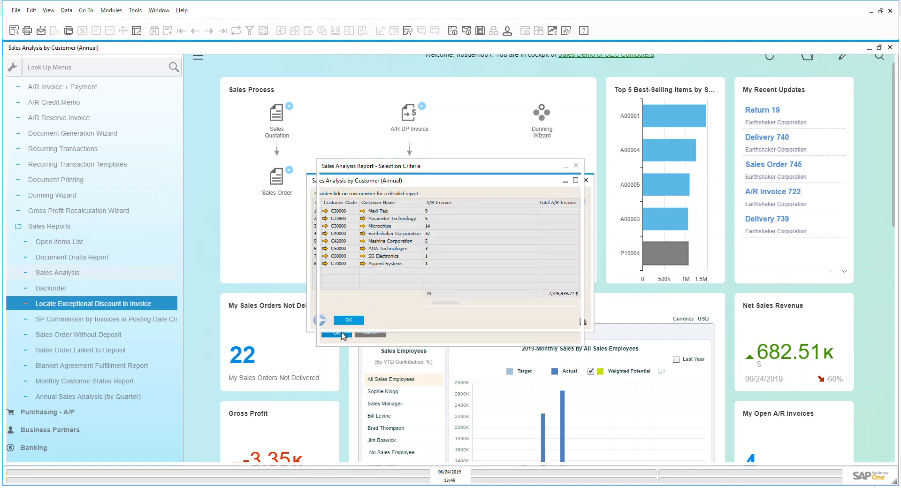
left_click(348, 320)
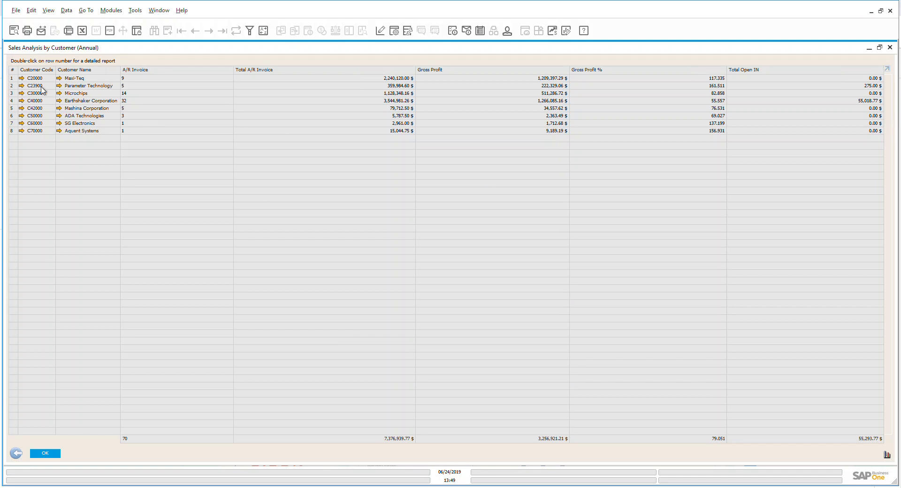
mouse_move(76, 77)
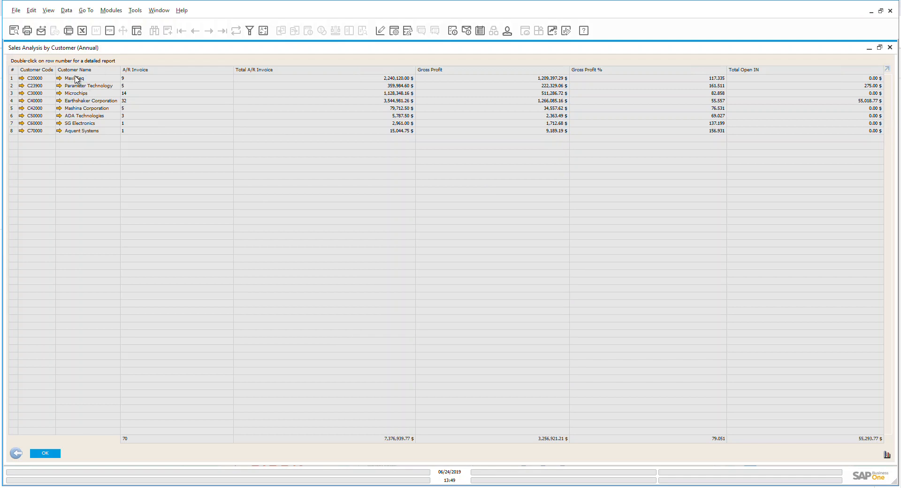
mouse_move(152, 77)
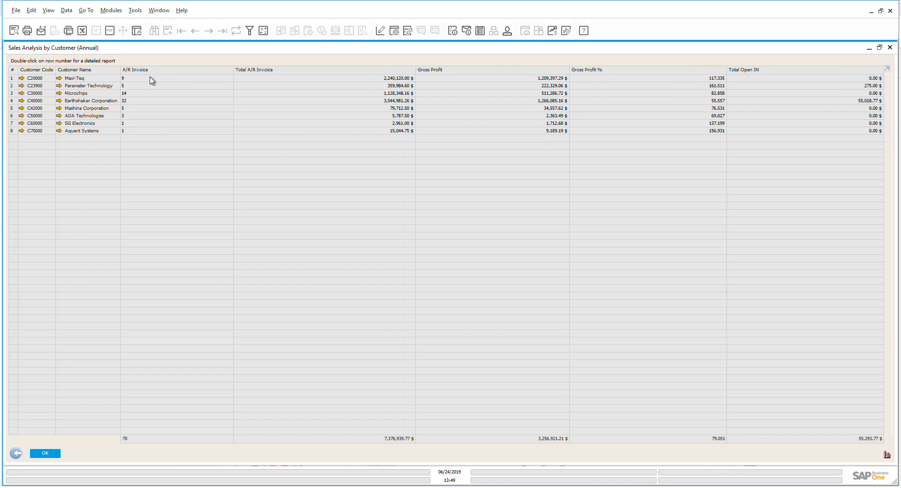
mouse_move(294, 81)
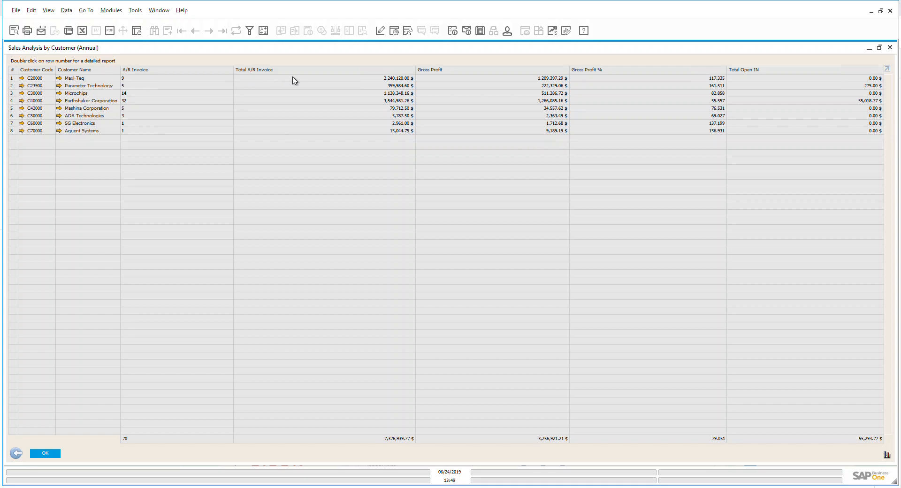
mouse_move(497, 81)
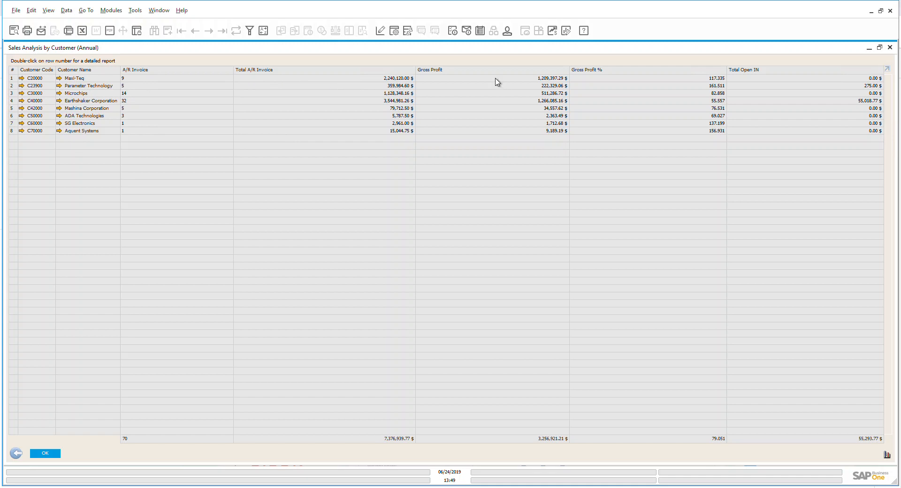
mouse_move(508, 84)
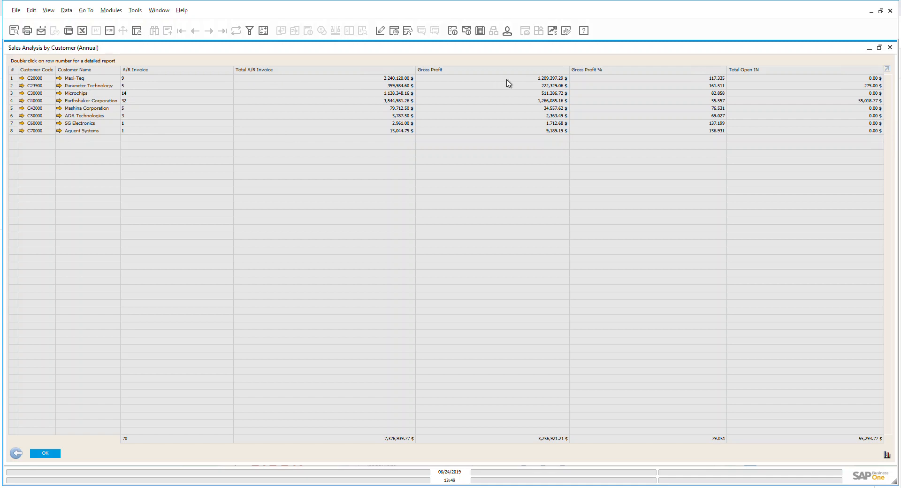
mouse_move(781, 108)
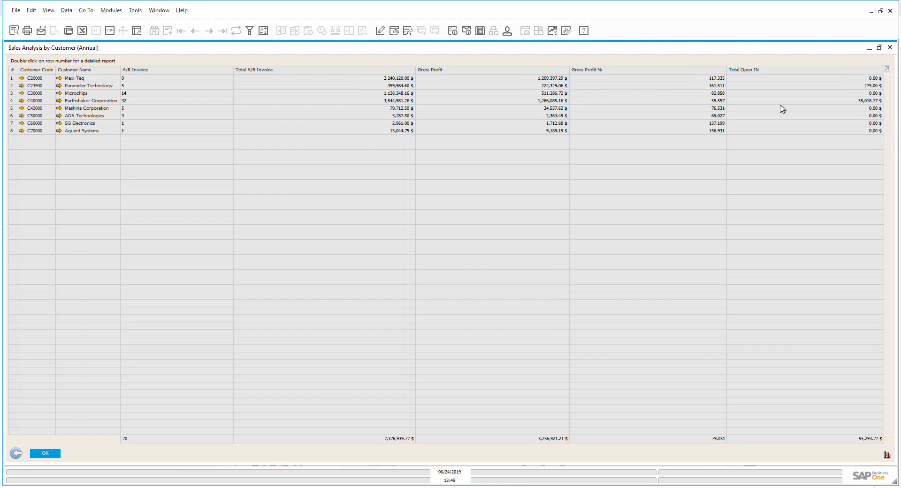
mouse_move(753, 82)
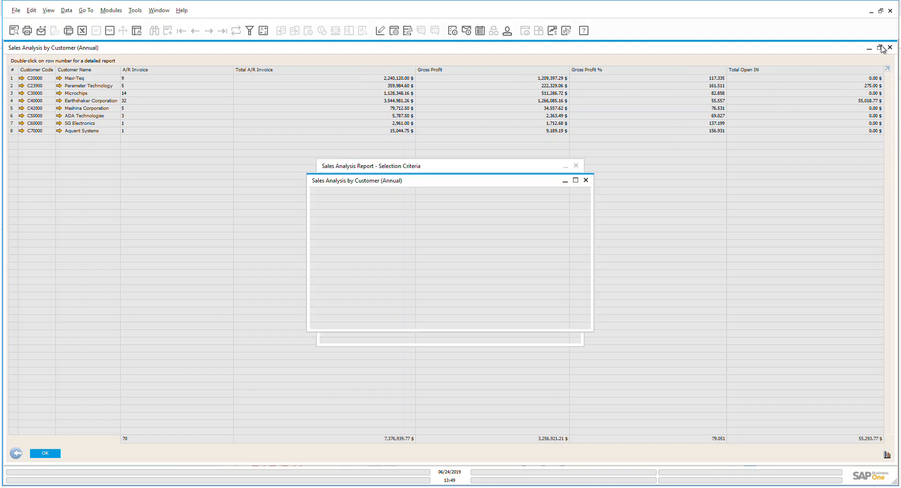
Close the annual report and generate the 2019 Sales Analysis by Customer as a Monthly Report.
left_click(880, 48)
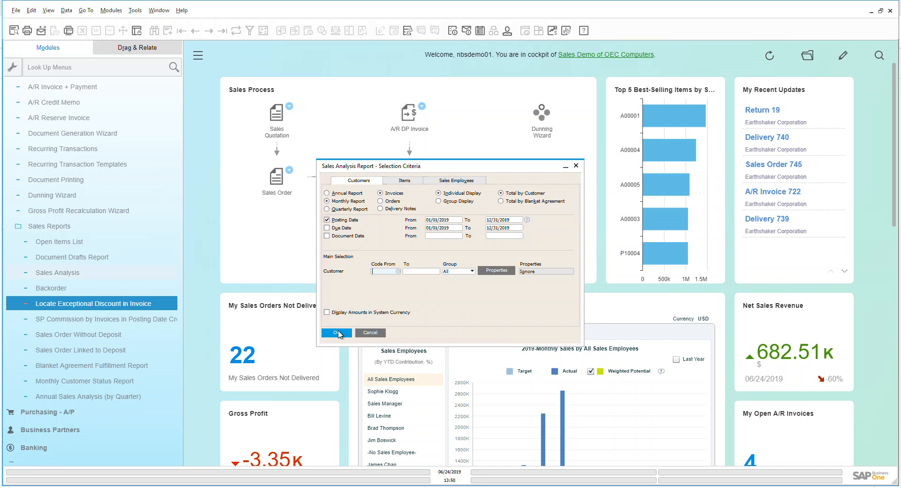
left_click(336, 333)
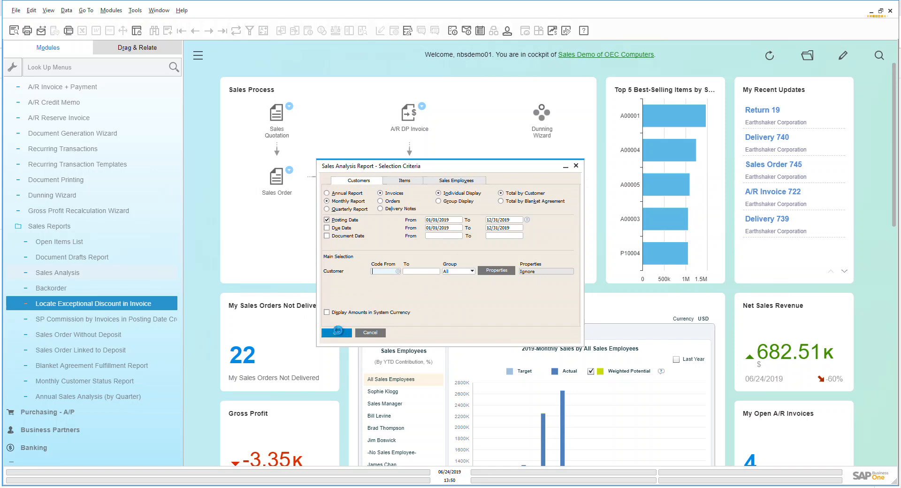
left_click(336, 332)
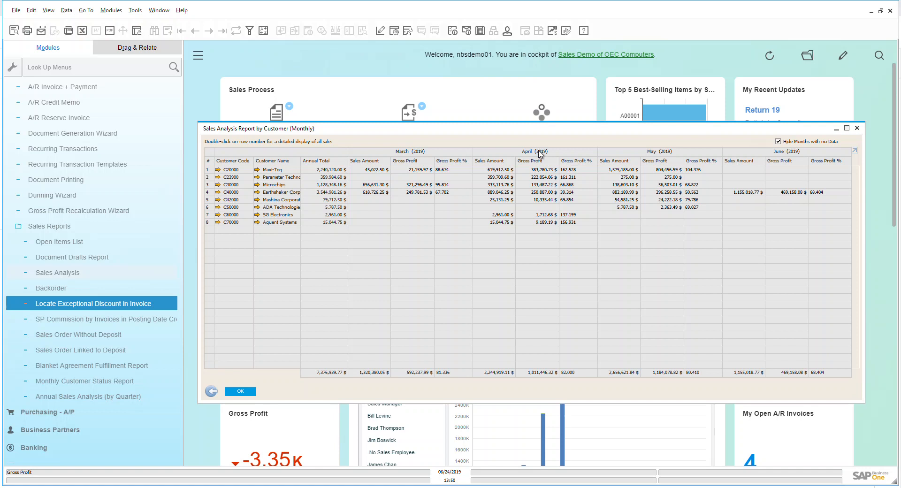
mouse_move(493, 235)
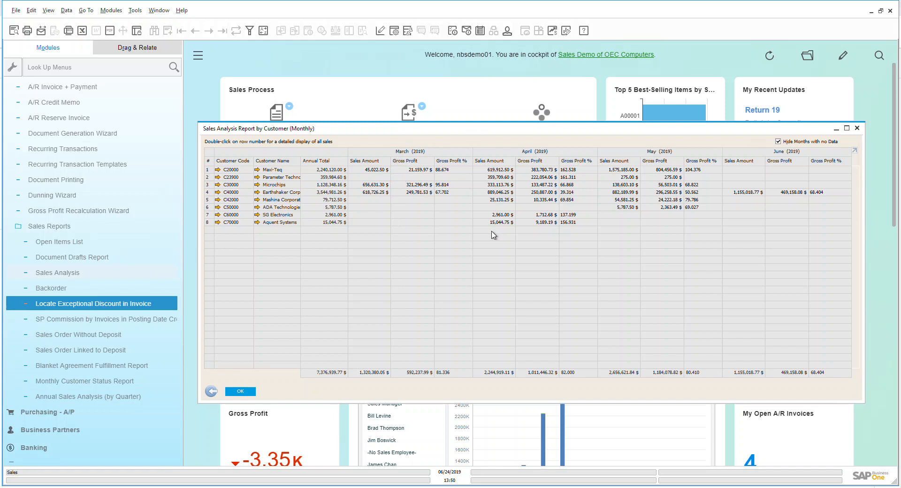
mouse_move(754, 206)
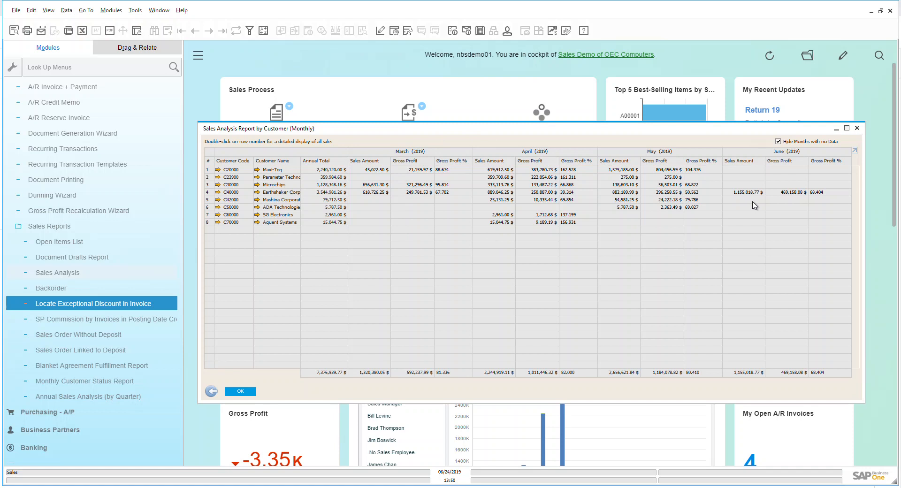
mouse_move(737, 220)
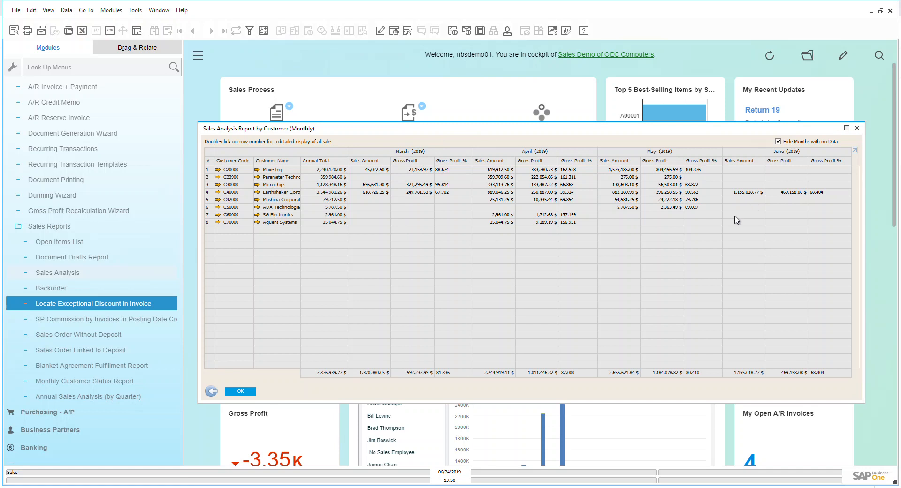
Close the monthly customer report and its criteria window, leaving the sales cockpit dashboard.
left_click(240, 391)
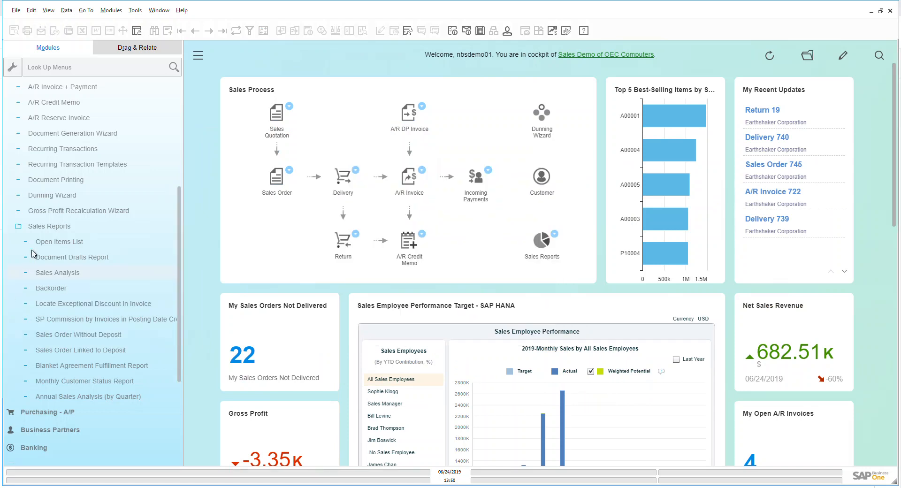
left_click(59, 241)
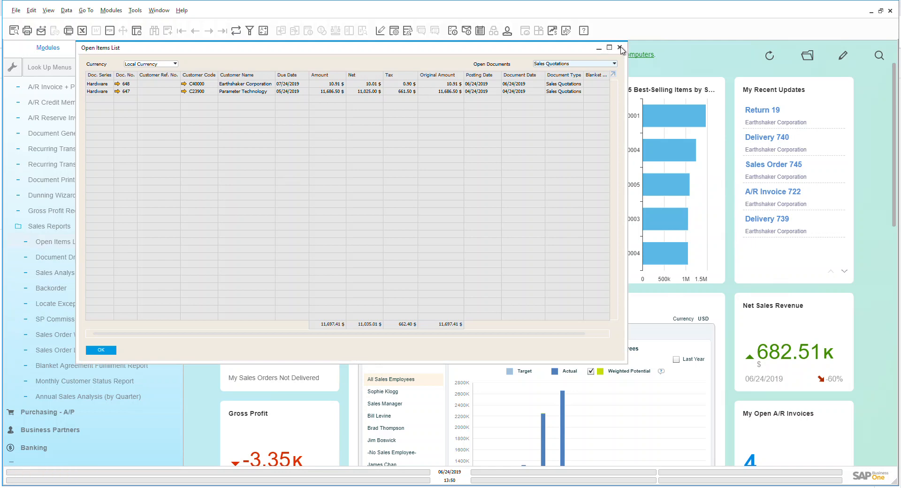
left_click(619, 48)
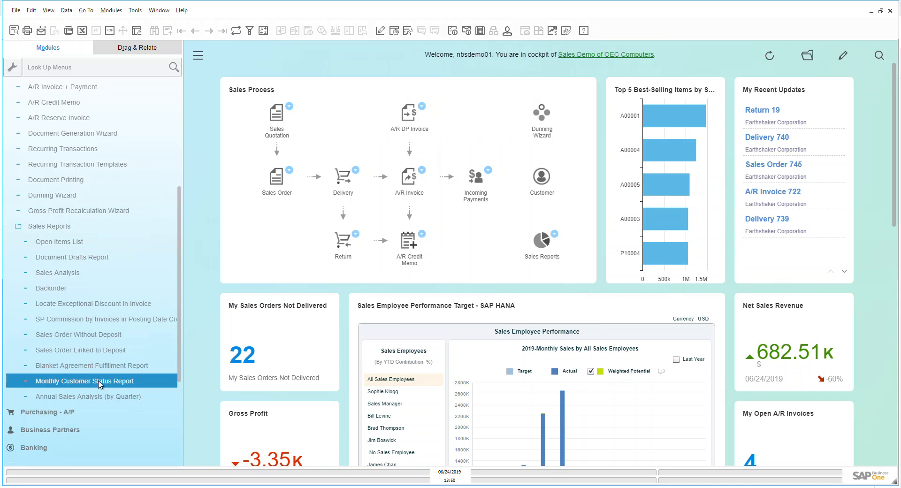
left_click(85, 381)
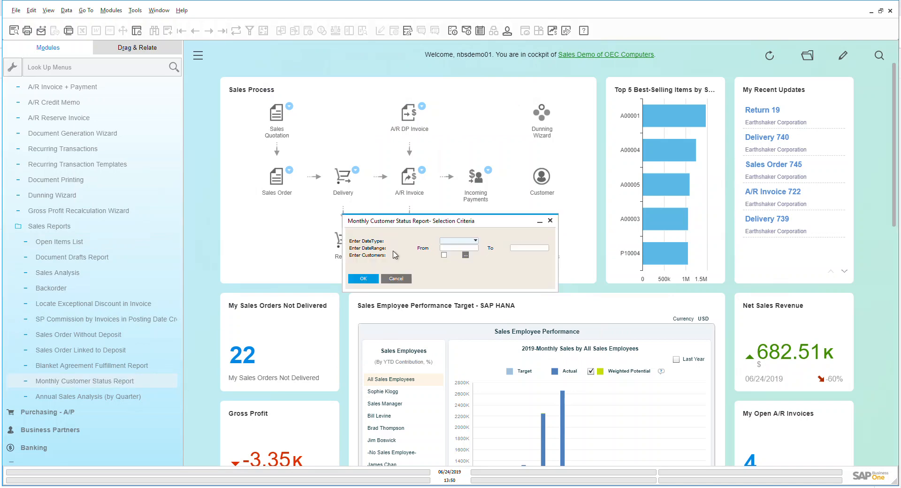
mouse_move(402, 266)
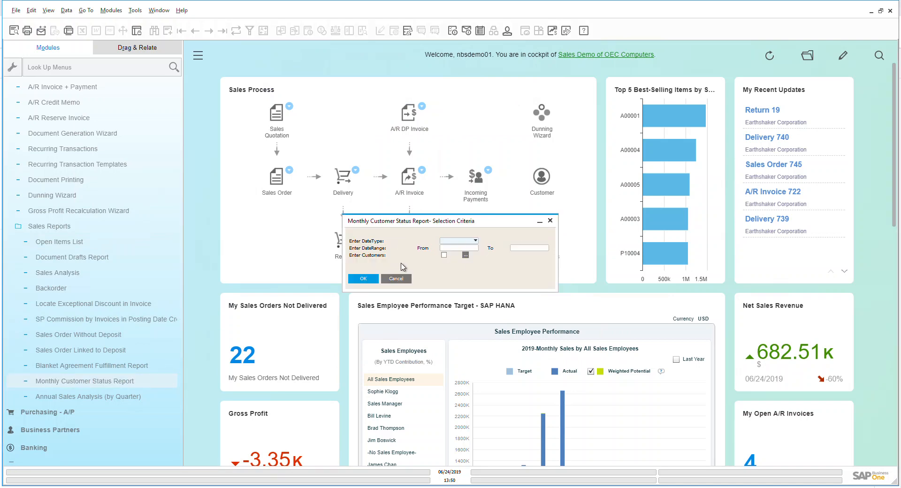
mouse_move(408, 268)
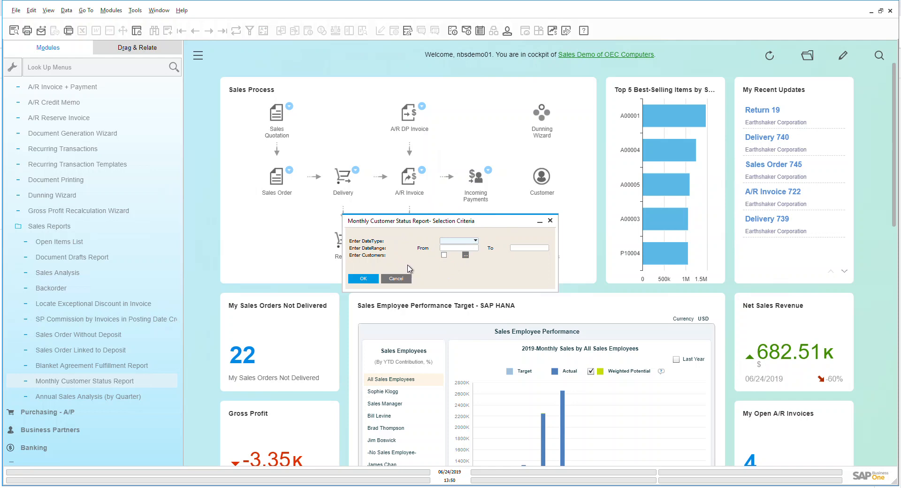
mouse_move(509, 256)
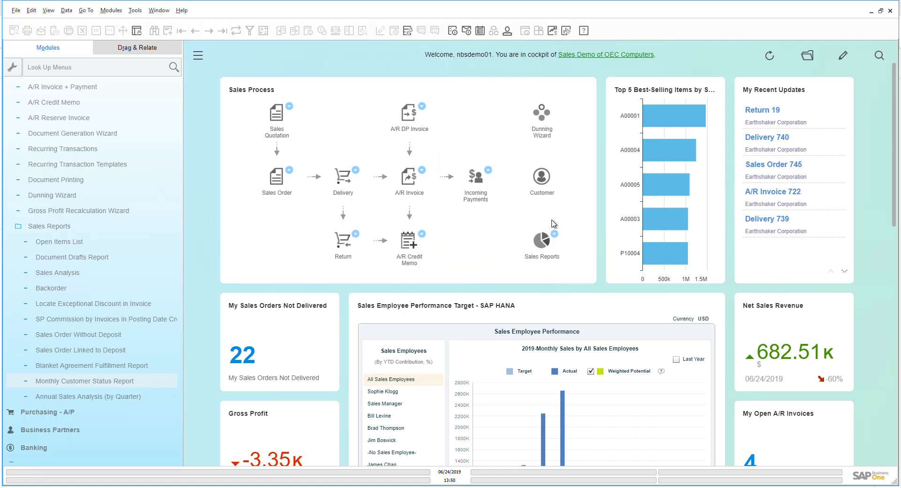
mouse_move(551, 224)
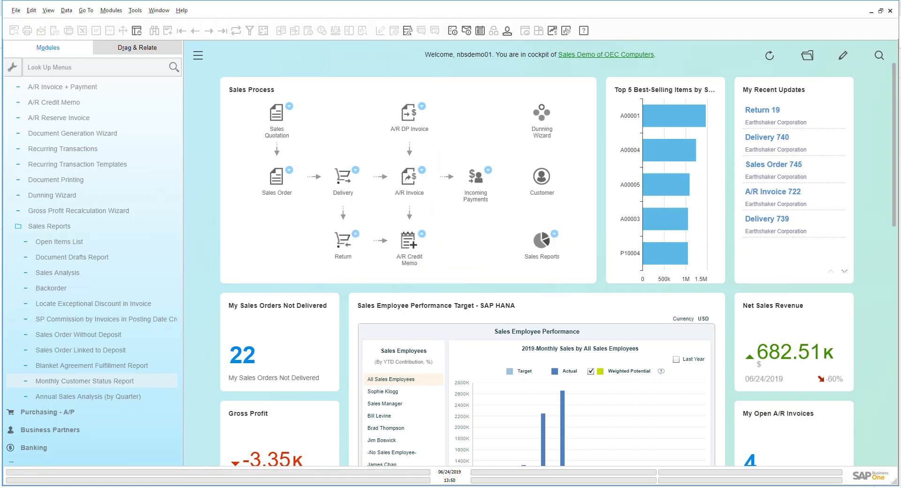